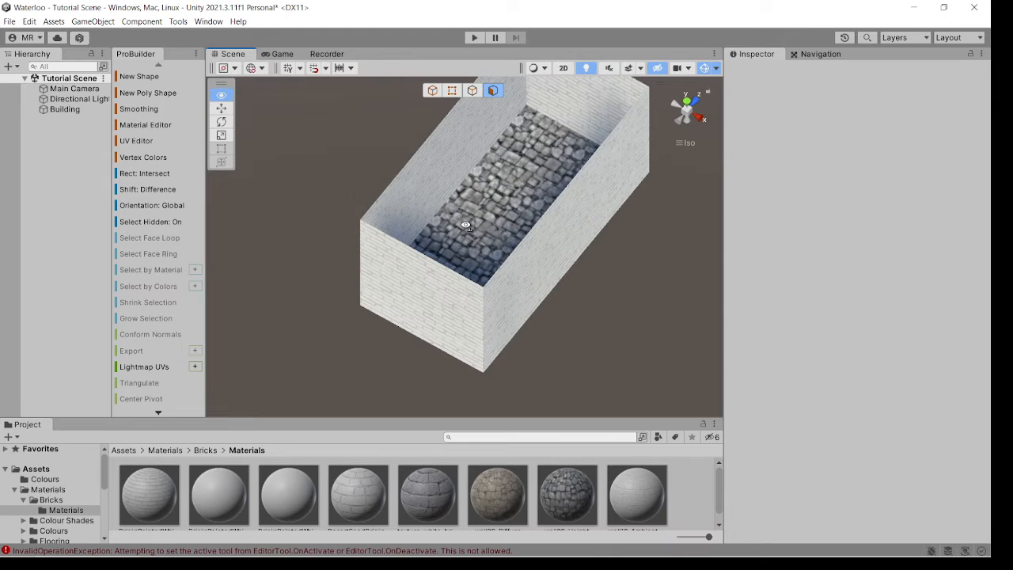
# Step: Inspect the old brick enclosure, delete the Building object and create a new ProBuilder cube
pyautogui.moveTo(465, 224); pyautogui.dragTo(526, 206)
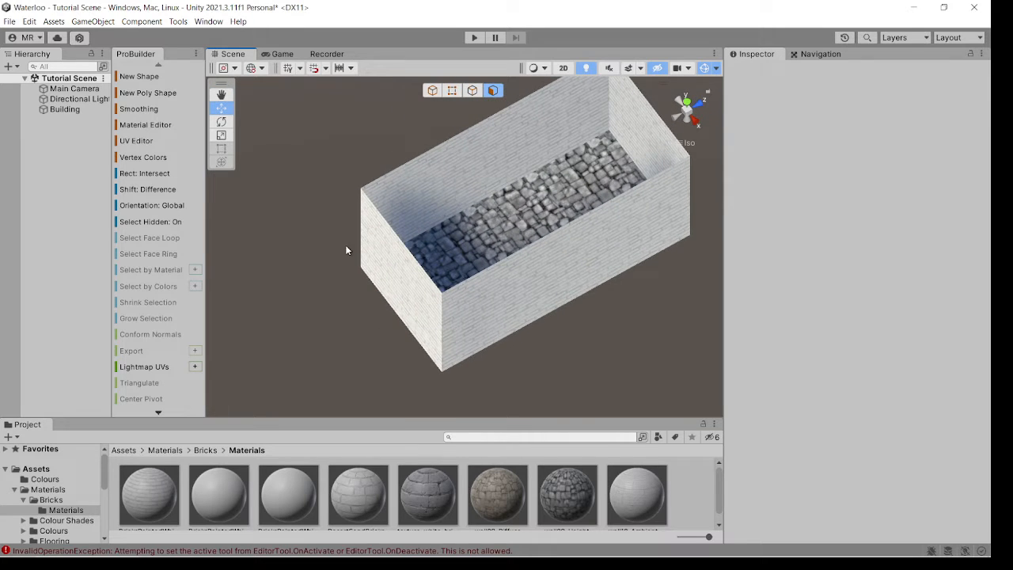
pyautogui.moveTo(345, 250); pyautogui.dragTo(361, 254)
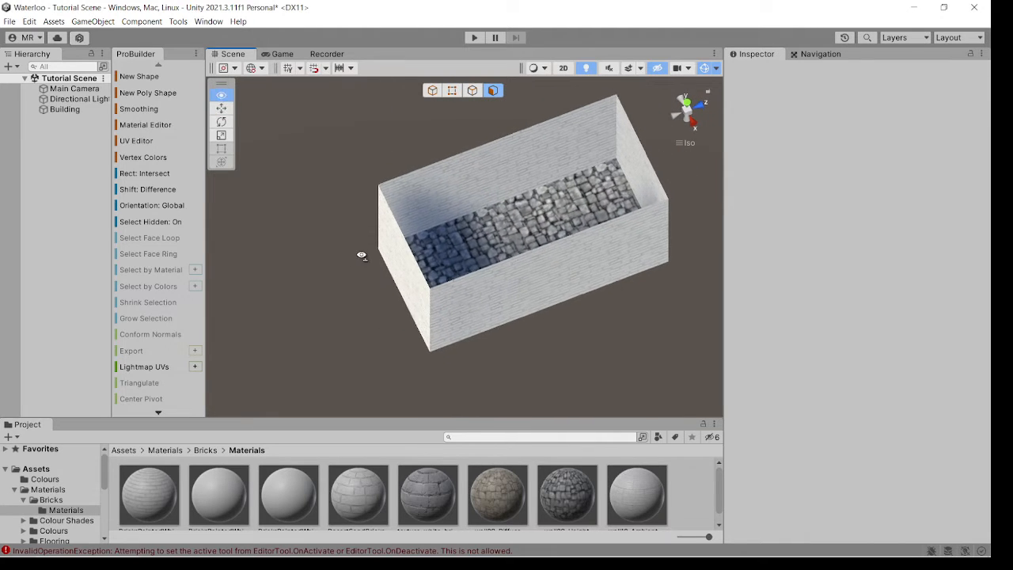
pyautogui.moveTo(361, 255); pyautogui.dragTo(440, 203)
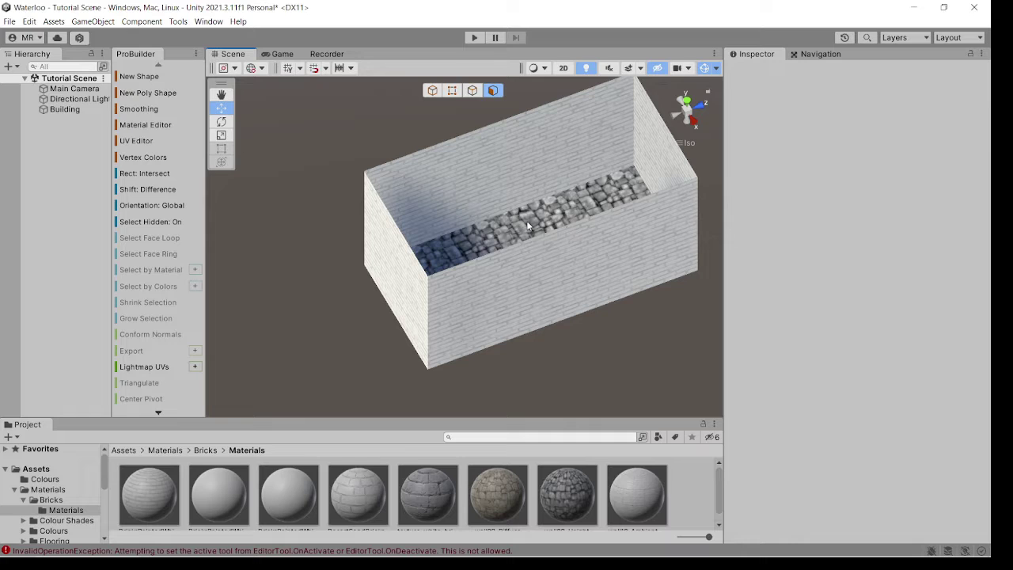
pyautogui.moveTo(529, 225); pyautogui.dragTo(529, 244)
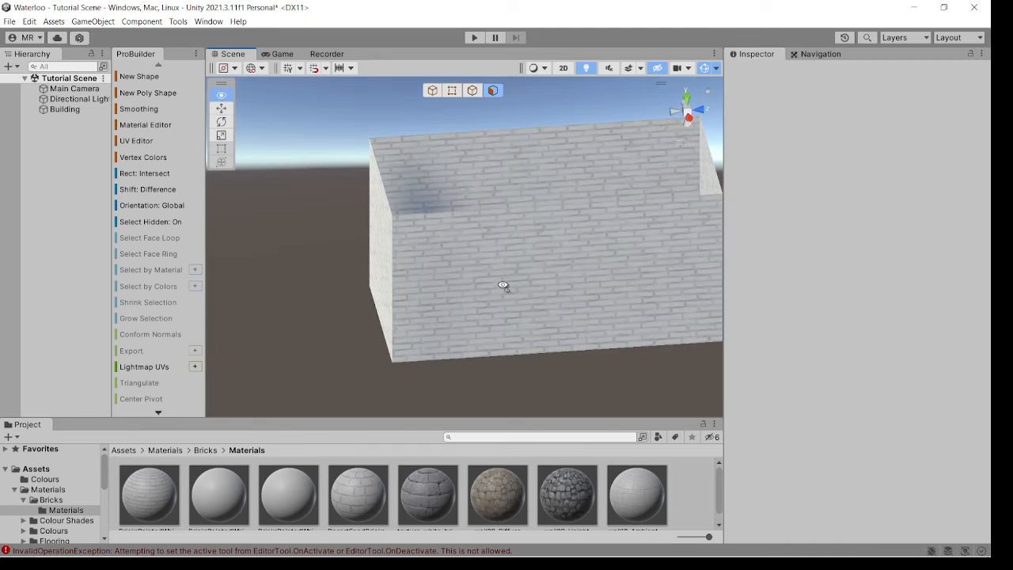
pyautogui.moveTo(503, 285); pyautogui.dragTo(261, 261)
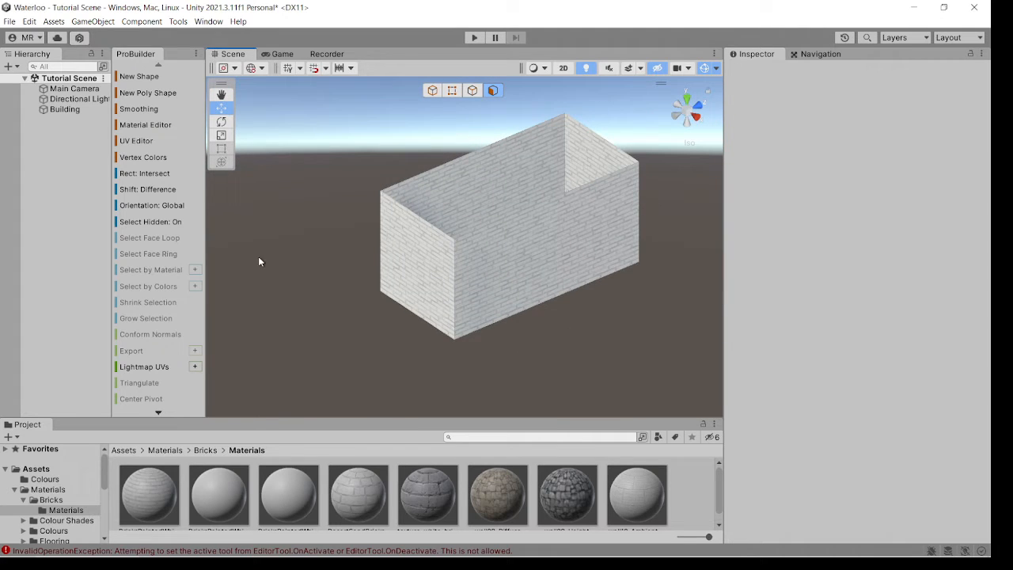
pyautogui.click(63, 109)
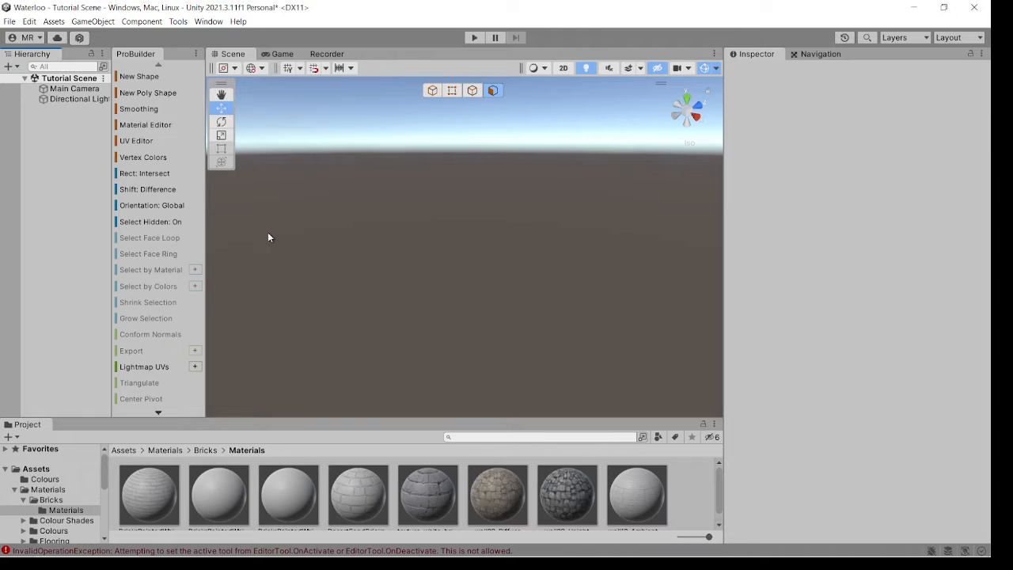
pyautogui.click(140, 76)
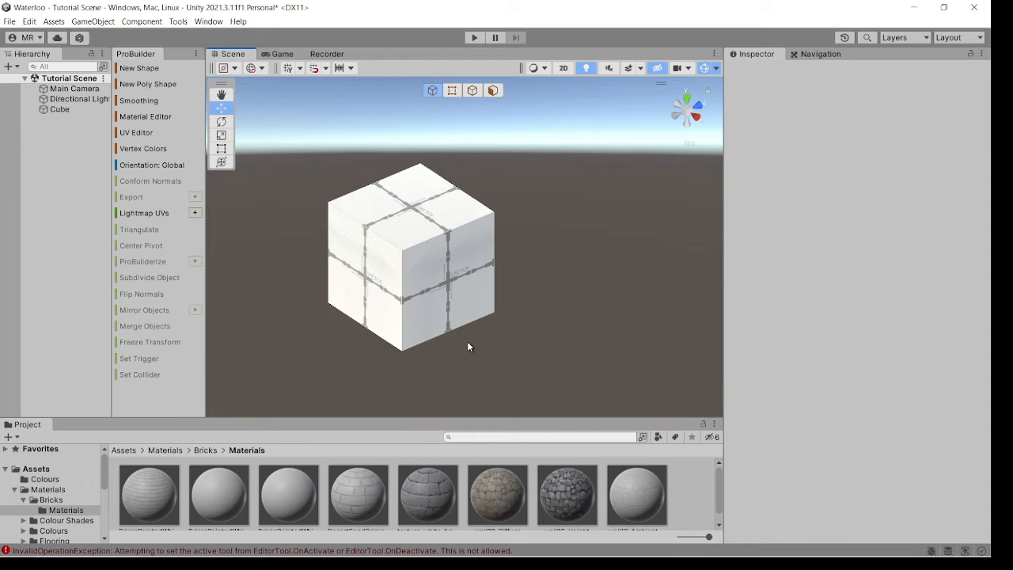
pyautogui.moveTo(469, 347); pyautogui.dragTo(377, 256)
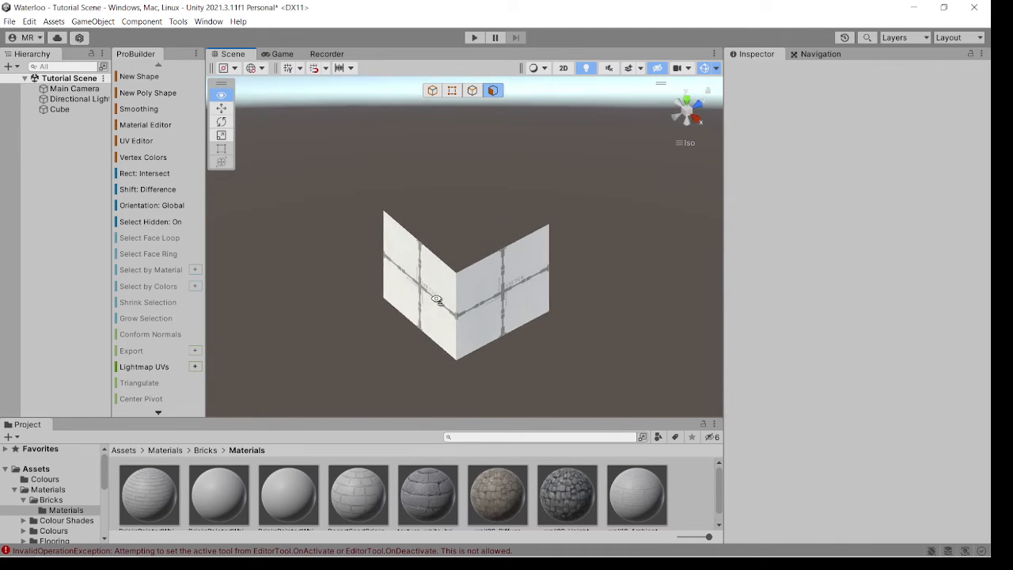
pyautogui.moveTo(437, 299); pyautogui.dragTo(503, 259)
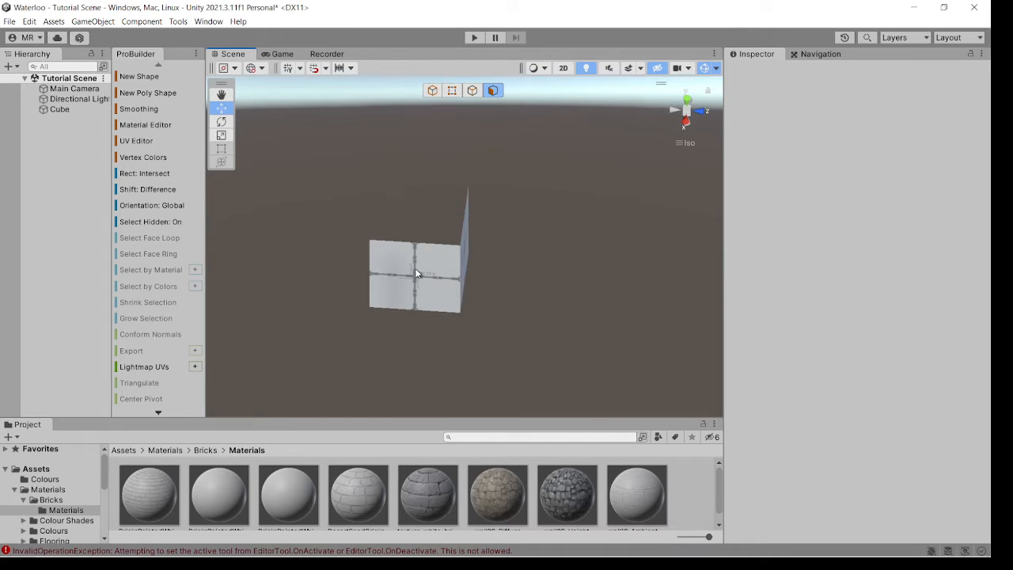
pyautogui.moveTo(419, 272); pyautogui.dragTo(494, 261)
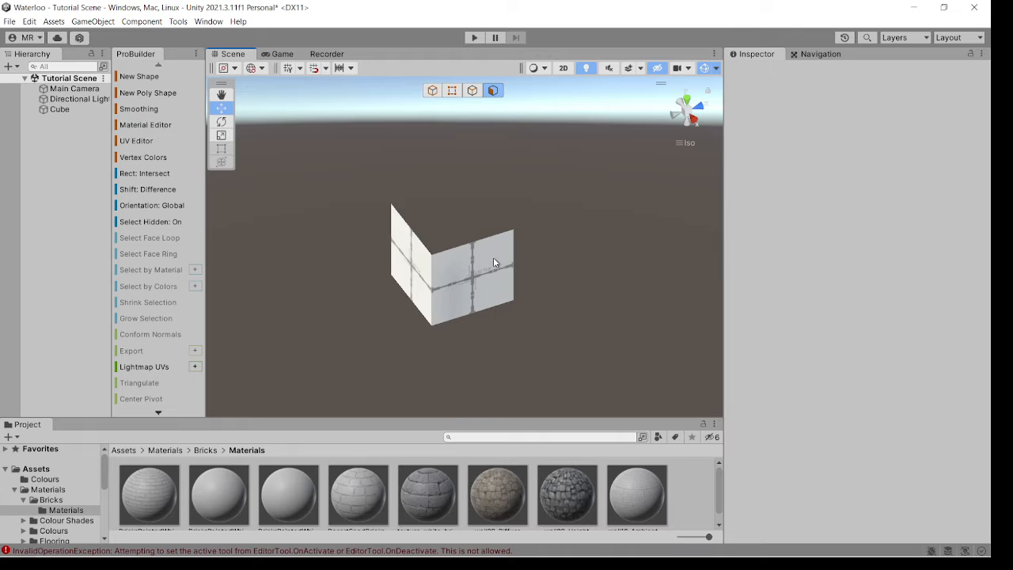
pyautogui.moveTo(494, 261); pyautogui.dragTo(519, 274)
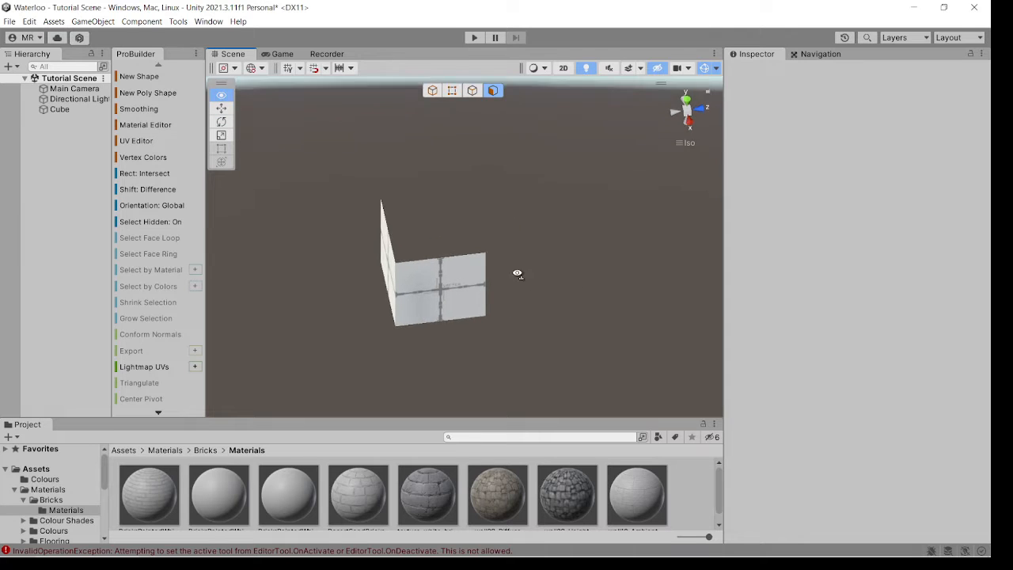
pyautogui.moveTo(519, 285); pyautogui.dragTo(467, 272)
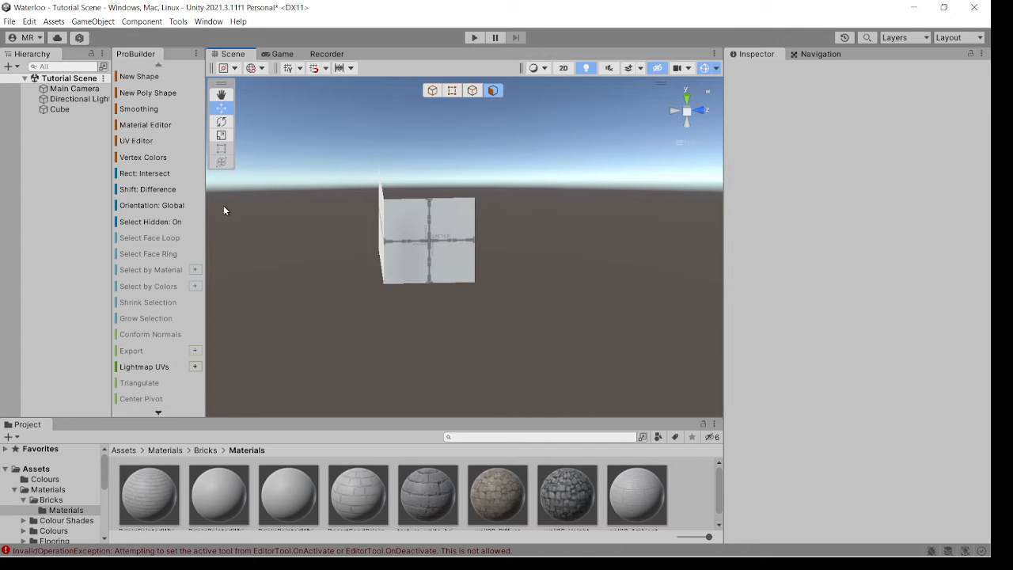
pyautogui.moveTo(150, 222)
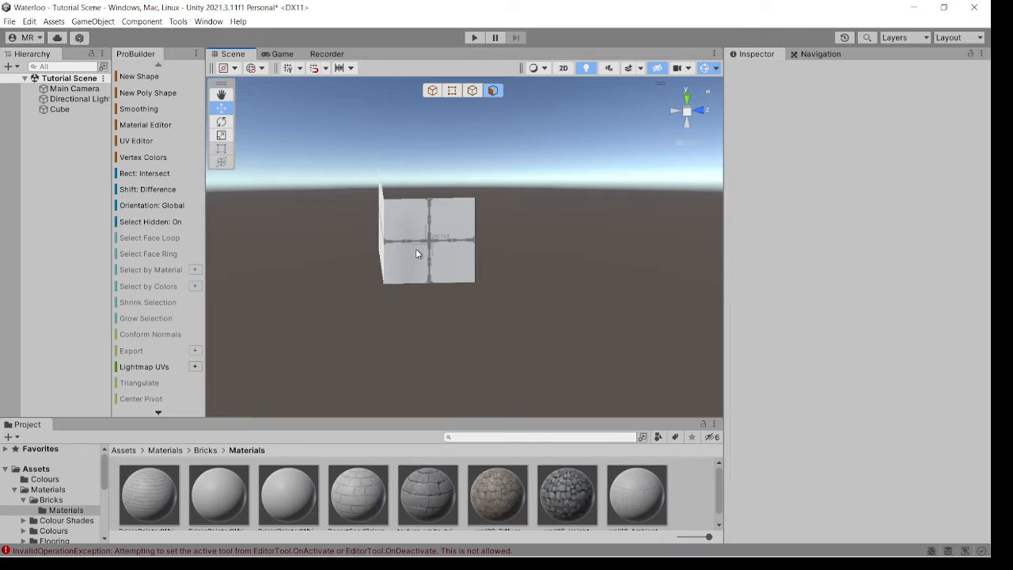
pyautogui.moveTo(151, 222)
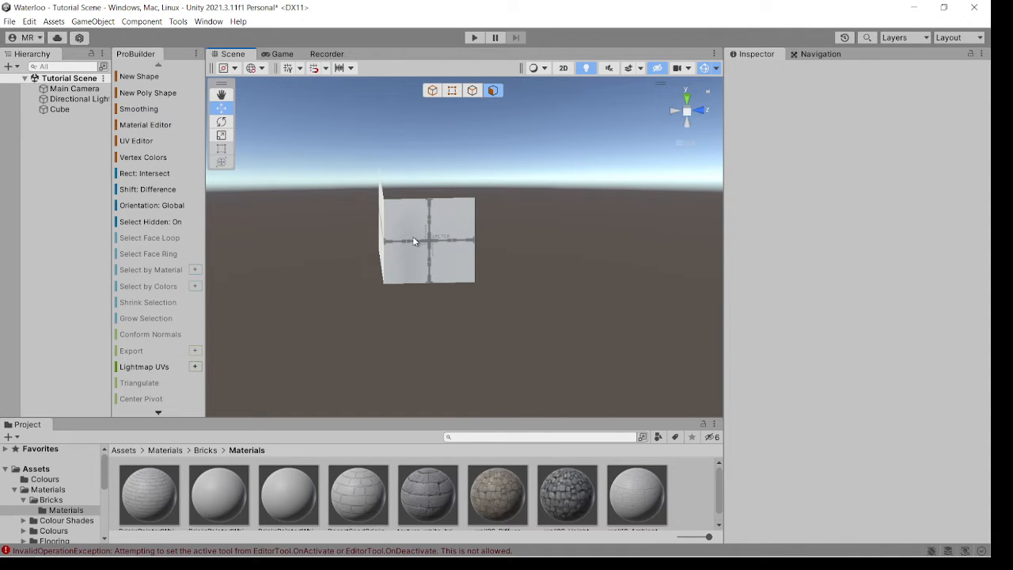
# Step: Set Duplicate Faces to Submesh and duplicate the selected wall faces into the same object
pyautogui.click(428, 237)
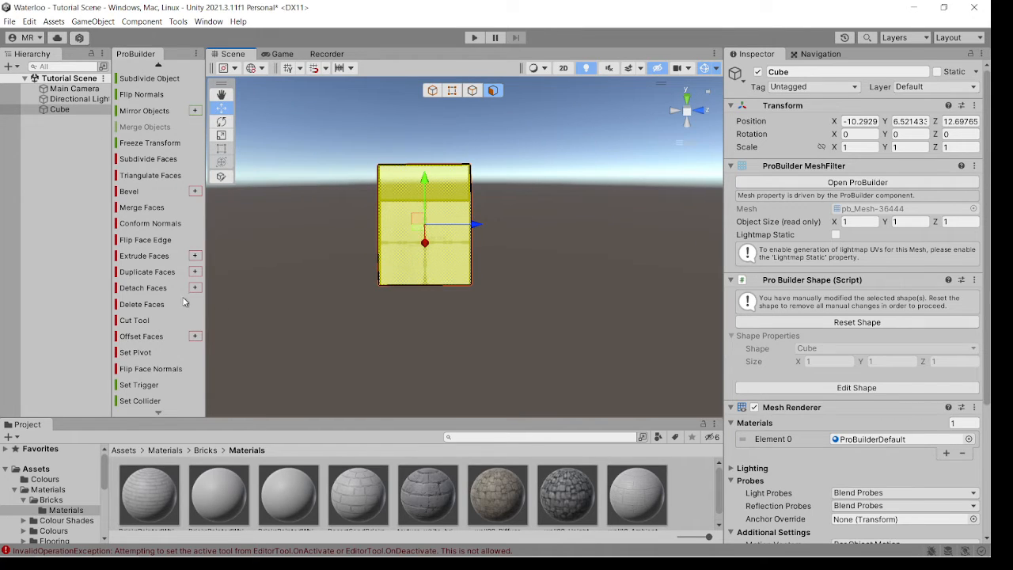
pyautogui.moveTo(150, 278)
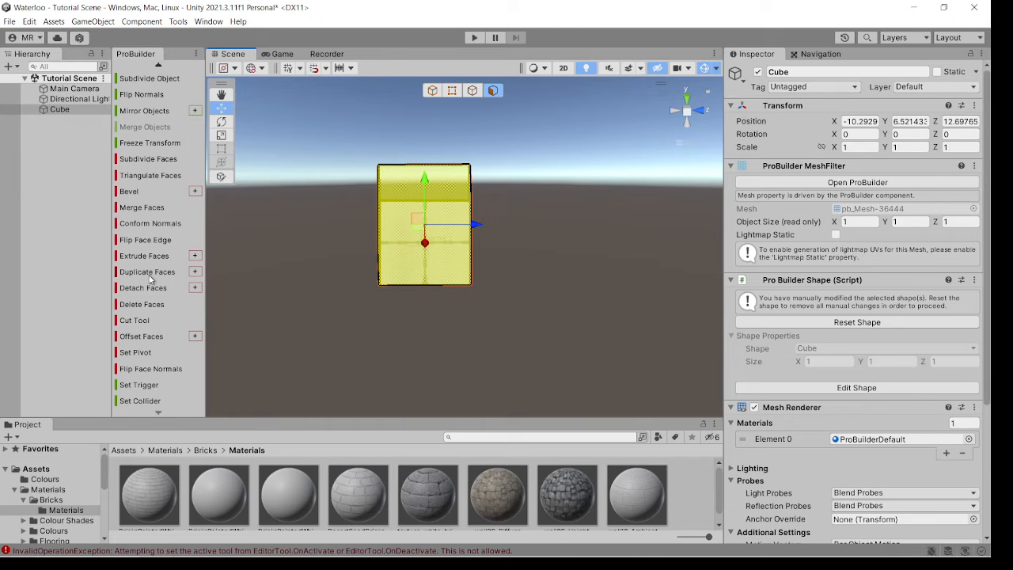
pyautogui.click(195, 272)
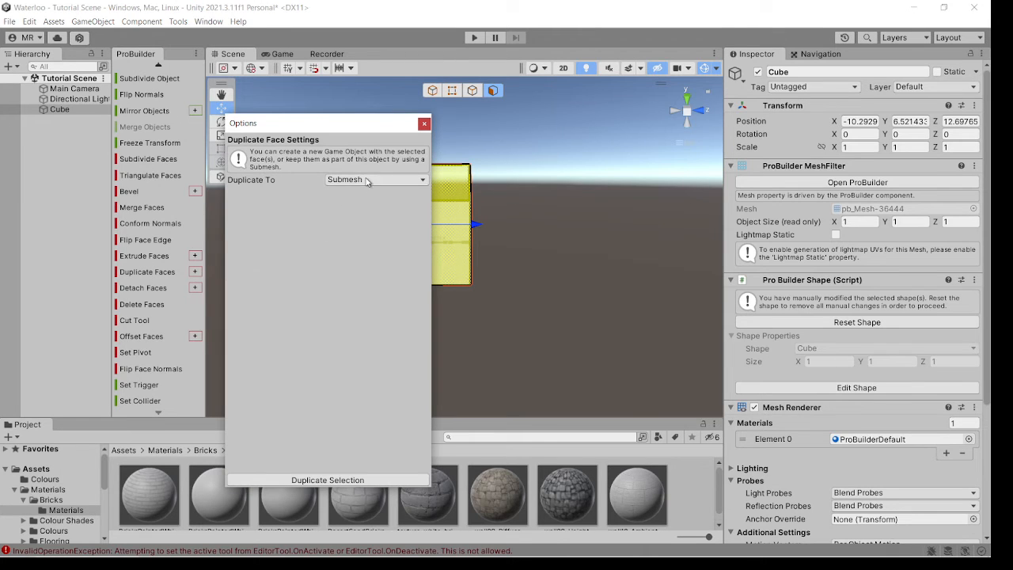
pyautogui.click(373, 179)
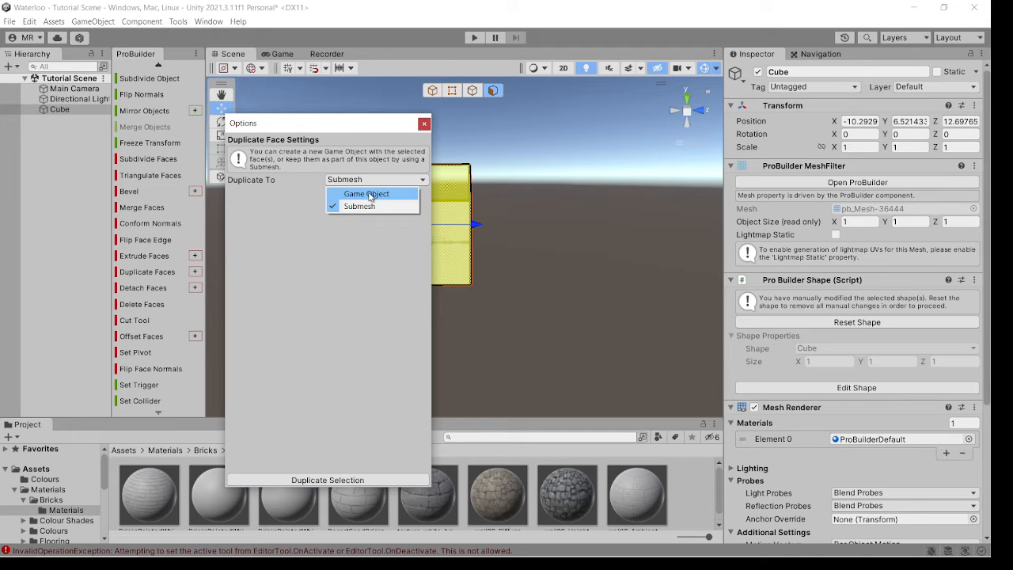
pyautogui.moveTo(386, 266)
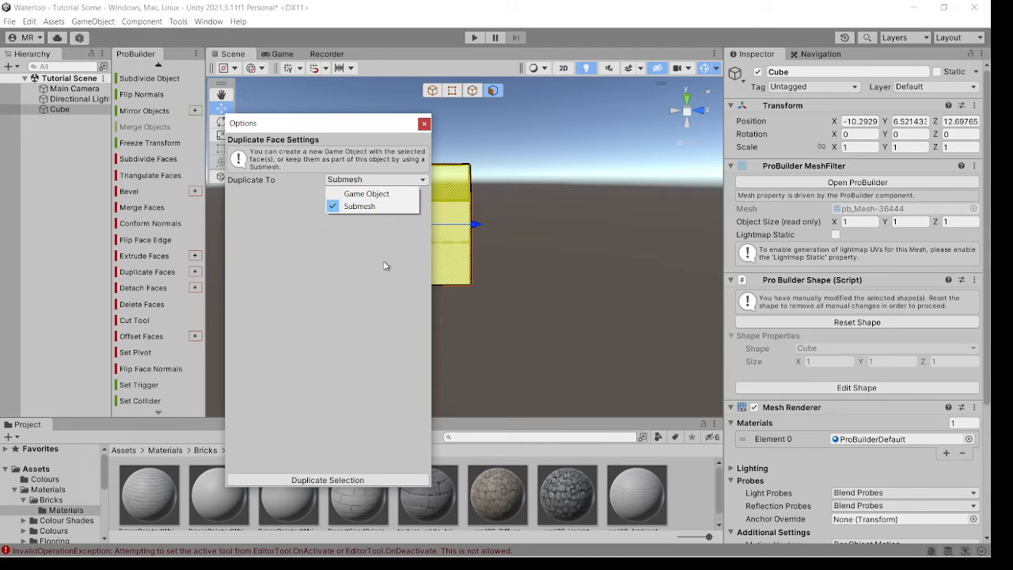
pyautogui.click(359, 206)
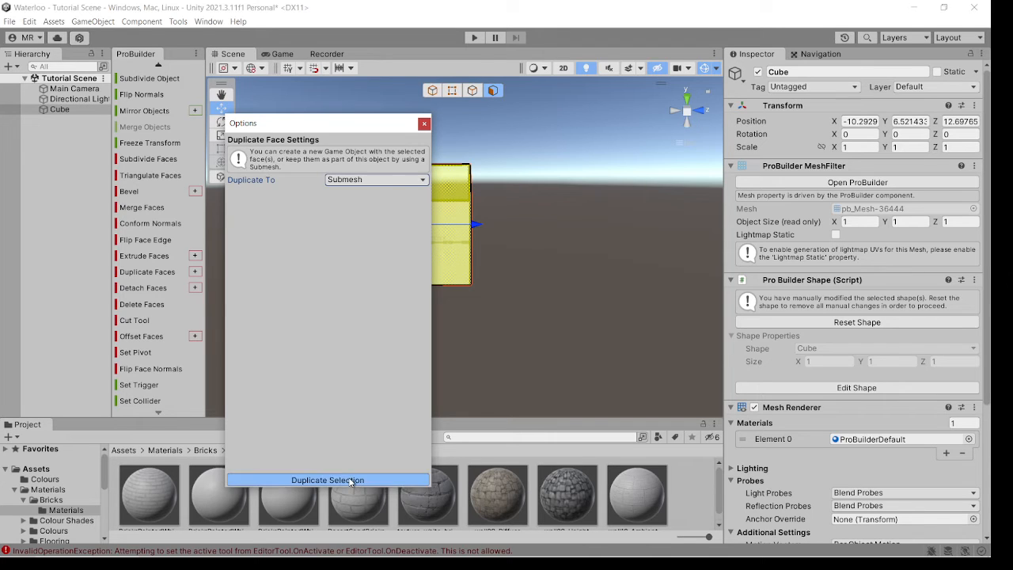
pyautogui.click(326, 480)
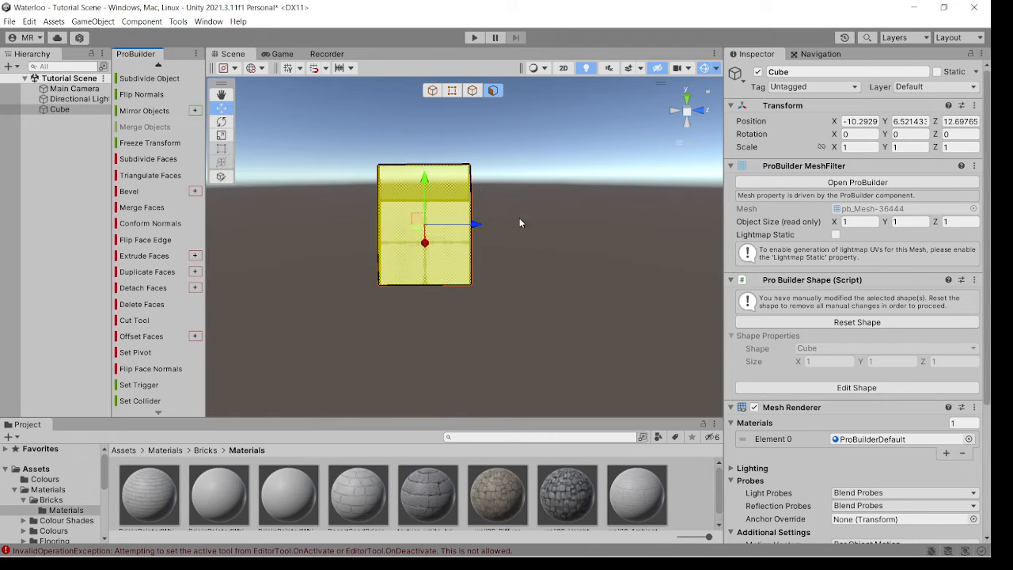
pyautogui.moveTo(521, 221); pyautogui.dragTo(537, 231)
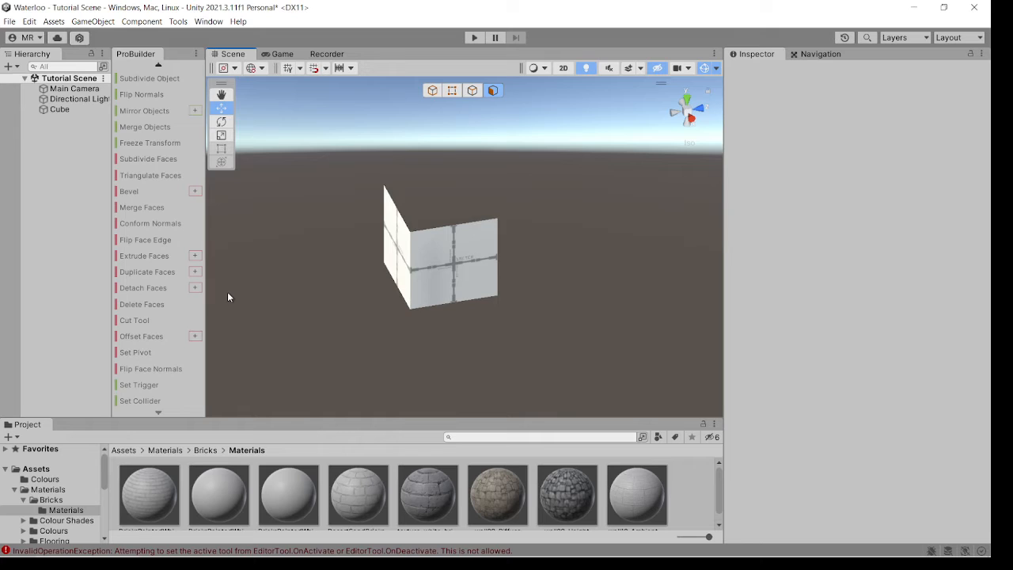
pyautogui.click(440, 245)
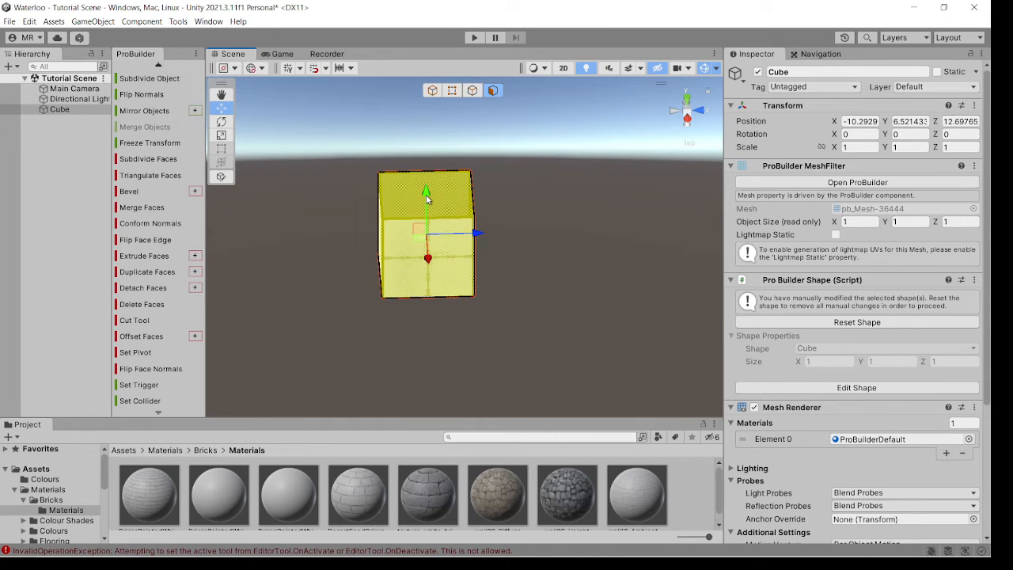
pyautogui.click(340, 68)
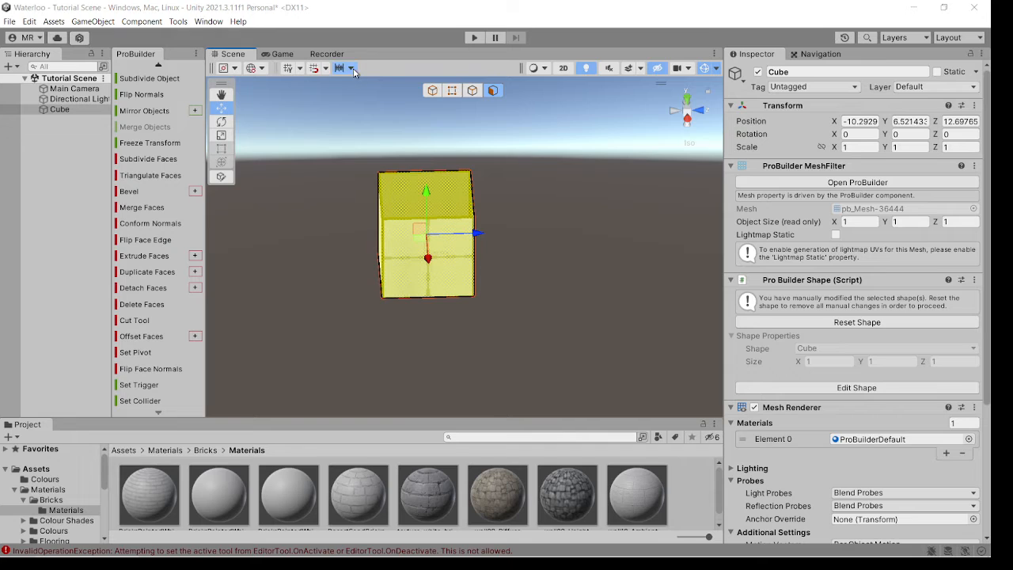
pyautogui.click(351, 67)
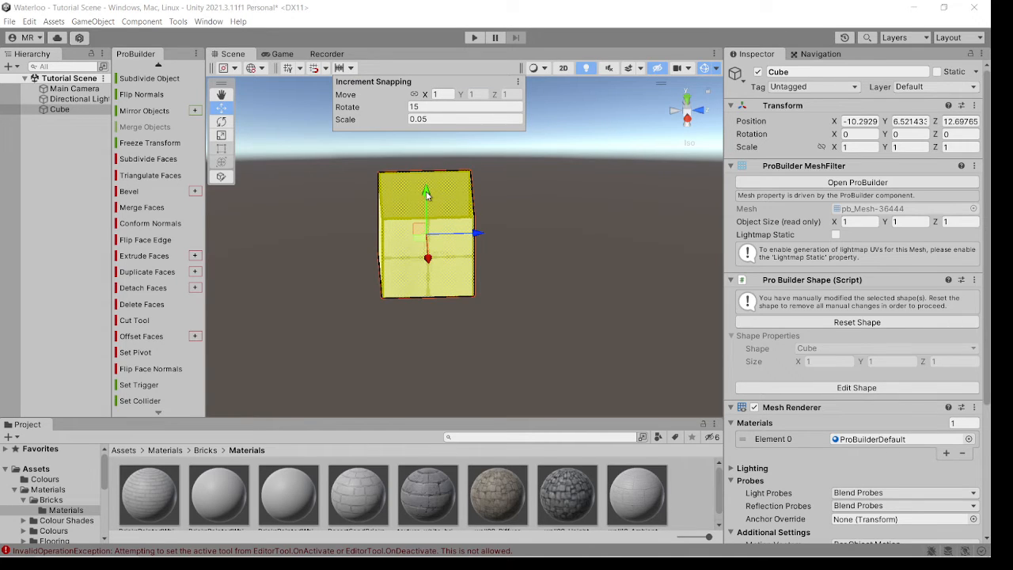
pyautogui.moveTo(428, 196)
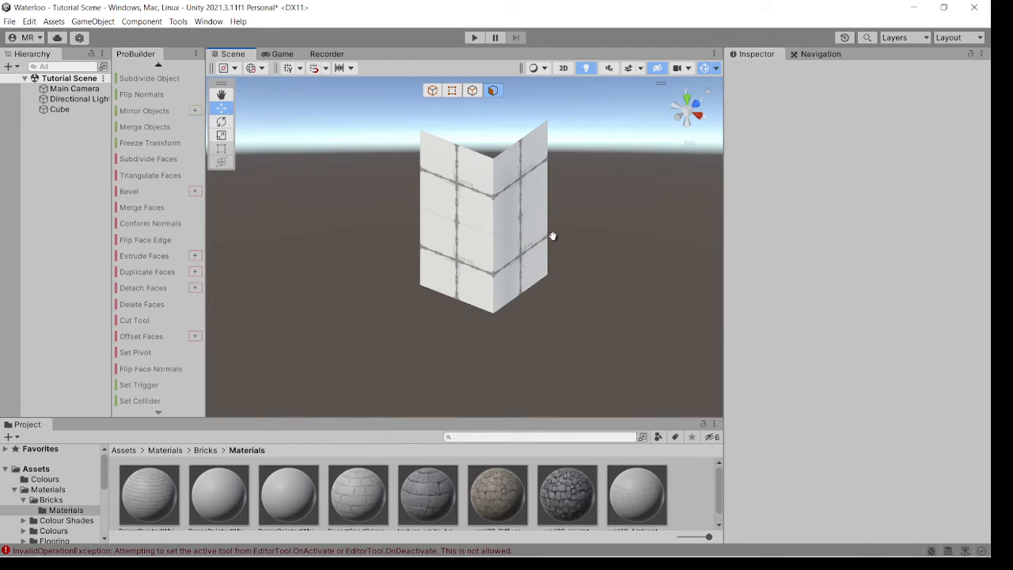
pyautogui.moveTo(552, 236); pyautogui.dragTo(363, 288)
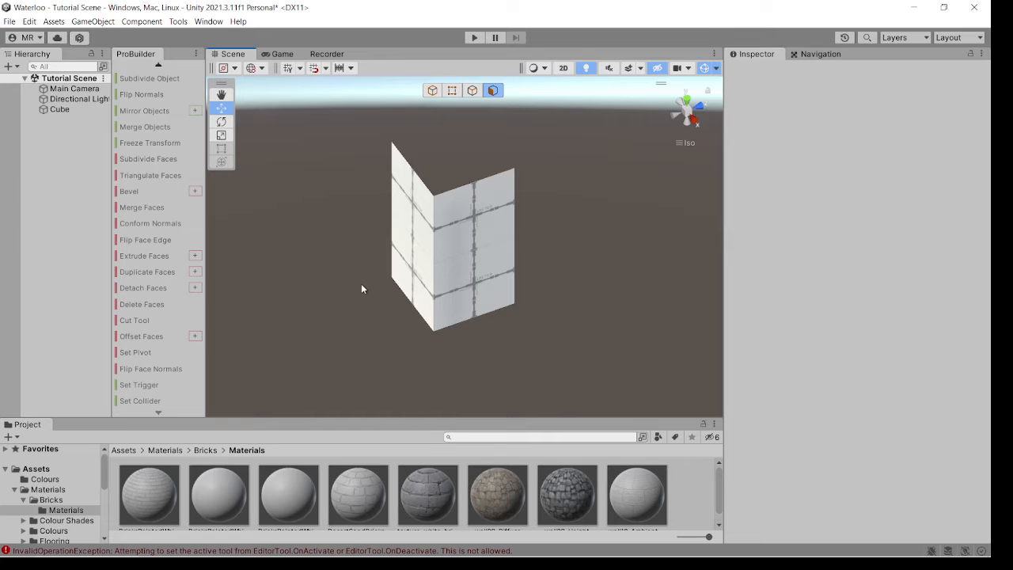
pyautogui.click(451, 238)
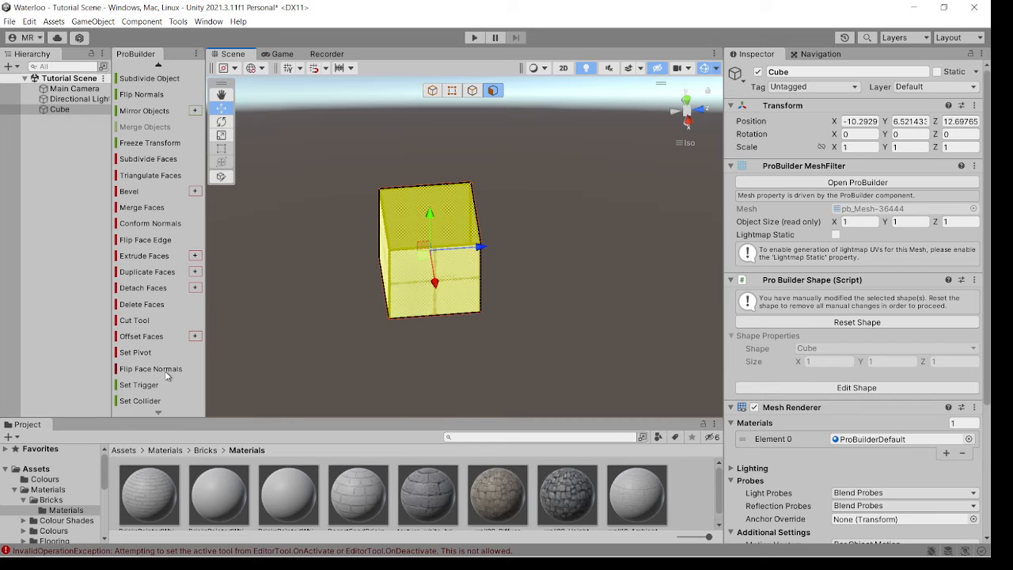
pyautogui.moveTo(150, 368)
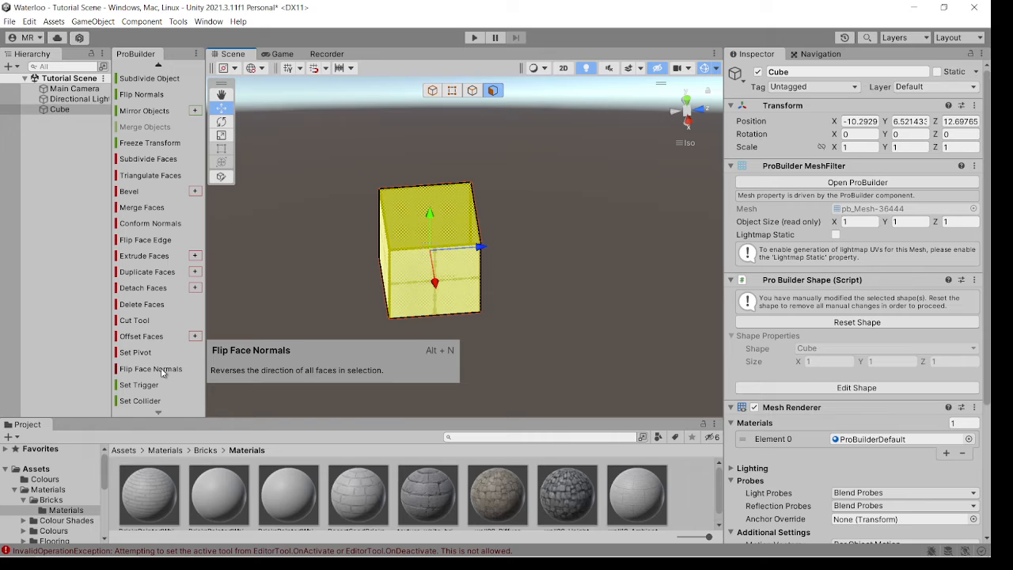
pyautogui.moveTo(411, 331)
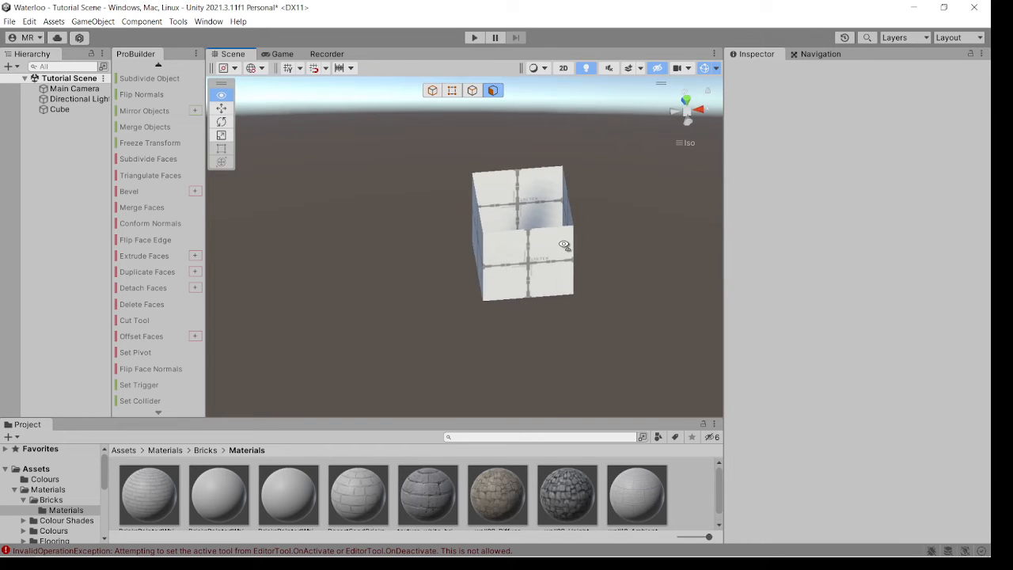
# Step: Orbit the view to look down into the box and check the flipped inner walls
pyautogui.moveTo(522, 237); pyautogui.dragTo(570, 234)
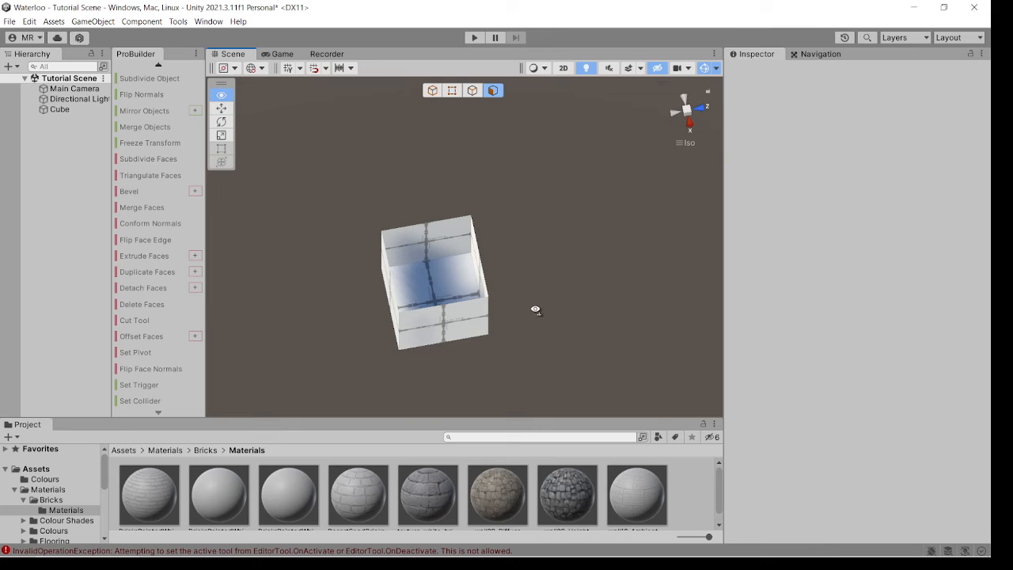
# Step: Select the box in face selection mode and pick the right-hand wall face for a new material
pyautogui.click(434, 282)
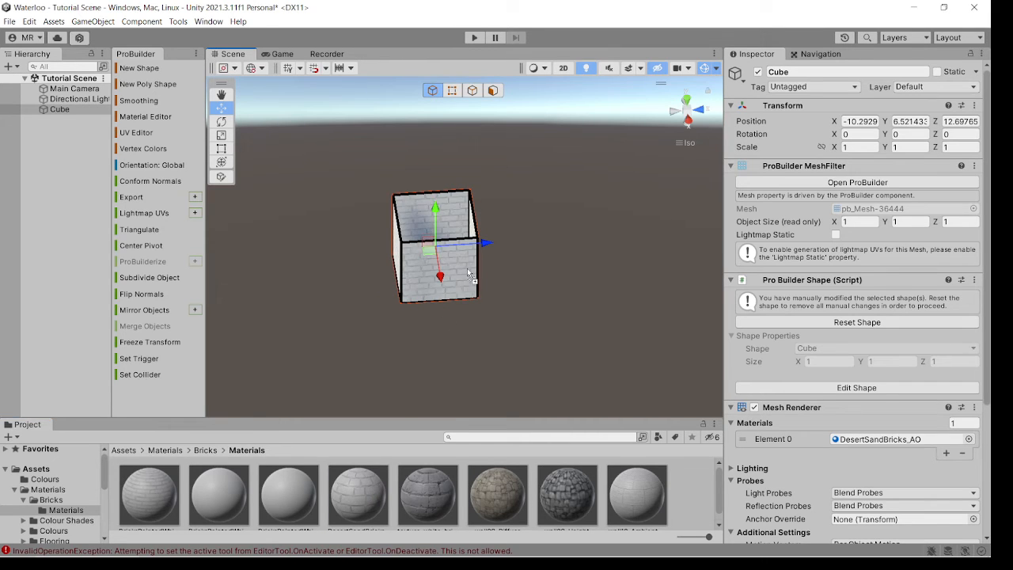
pyautogui.moveTo(149, 490); pyautogui.dragTo(441, 261)
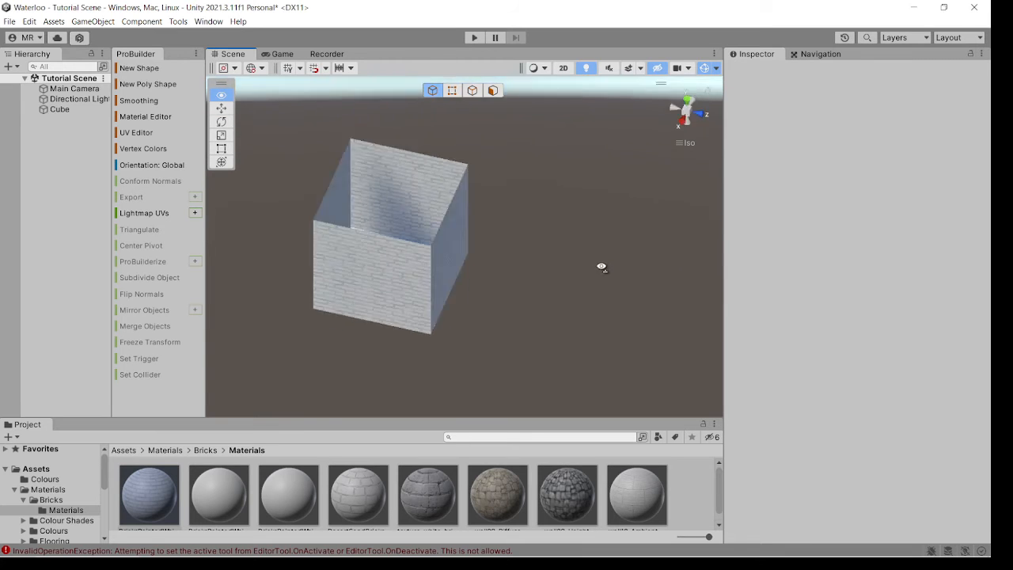
pyautogui.moveTo(601, 267); pyautogui.dragTo(579, 276)
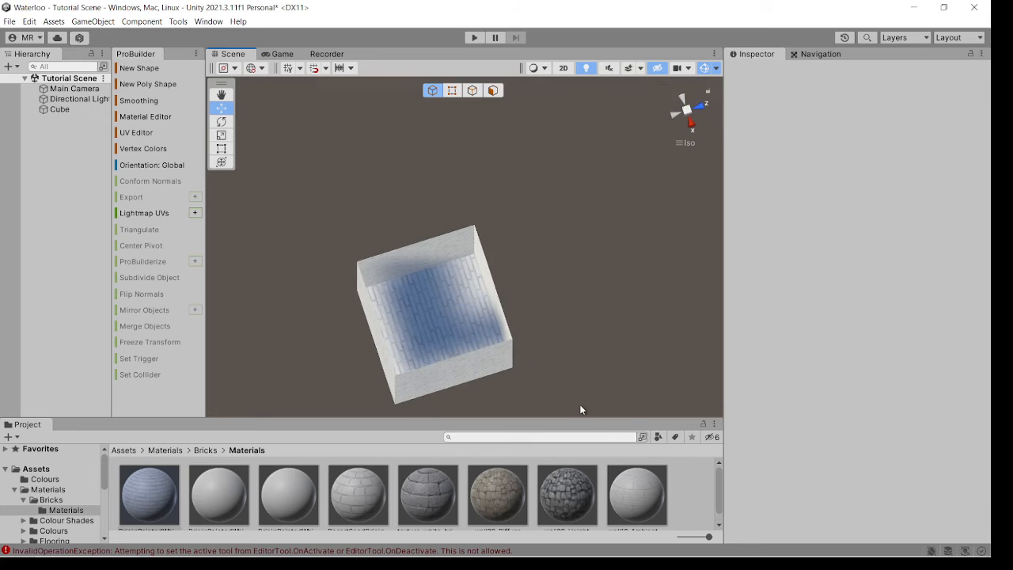
pyautogui.click(430, 317)
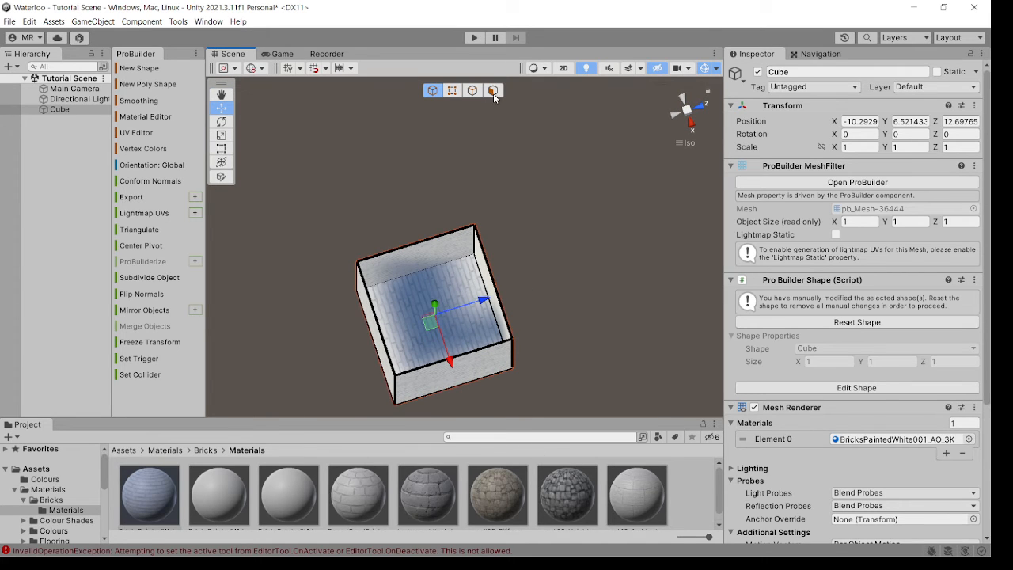
pyautogui.click(494, 89)
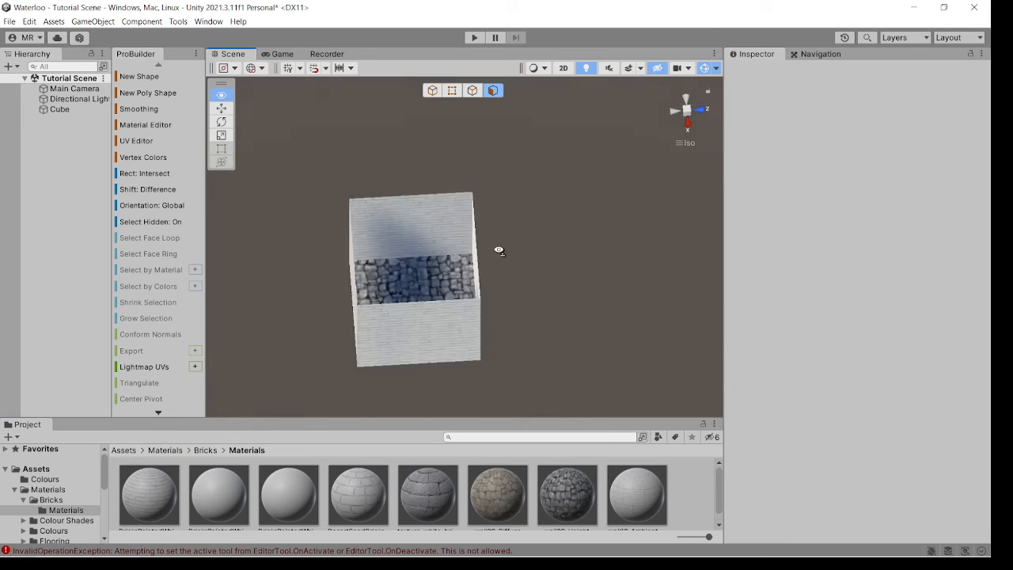
pyautogui.moveTo(499, 250); pyautogui.dragTo(529, 255)
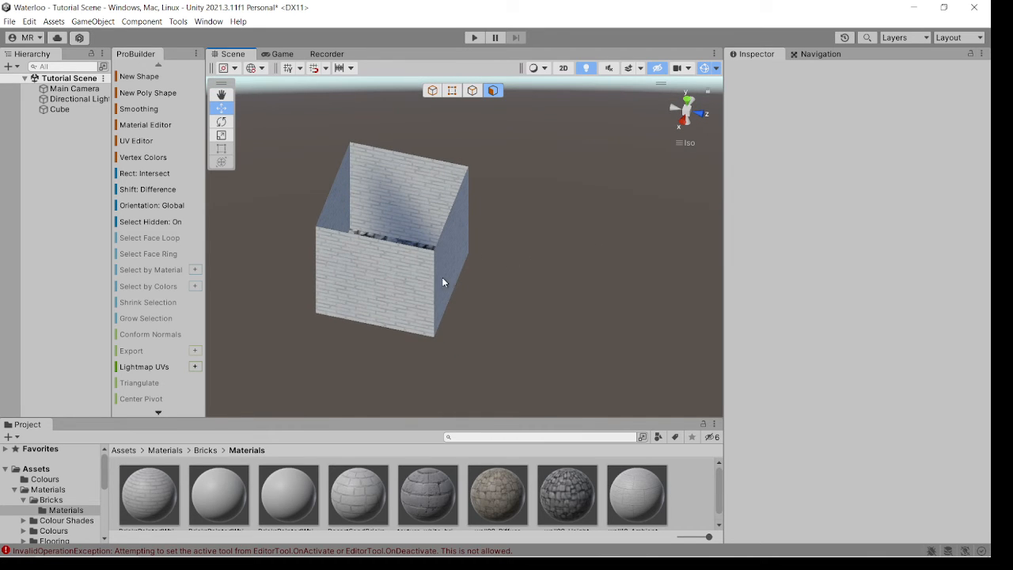
pyautogui.click(443, 261)
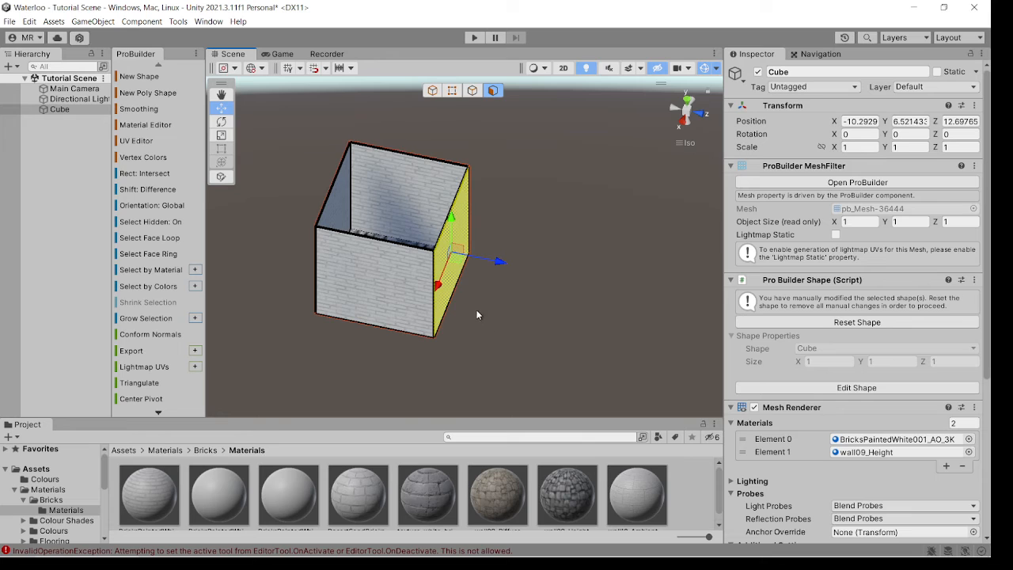